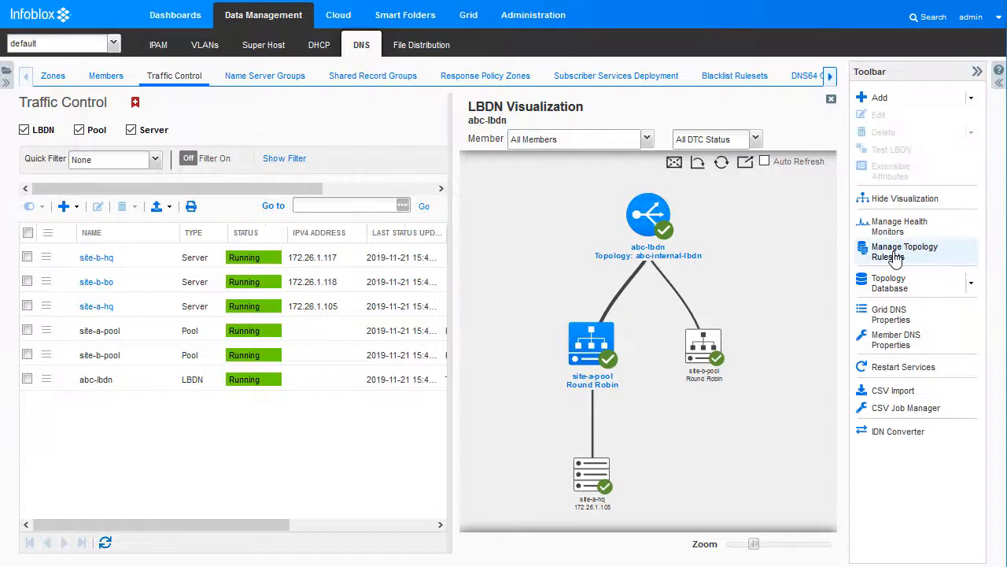
Start a new Subnet Rule in the abc-internal-lbdn topology ruleset via Manage Topology Rulesets.
click(903, 251)
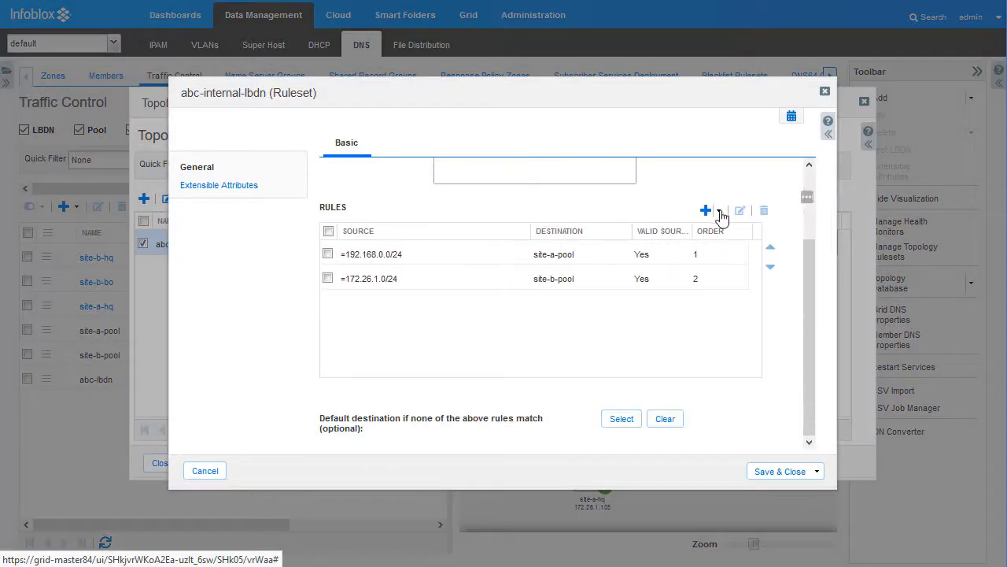
click(718, 211)
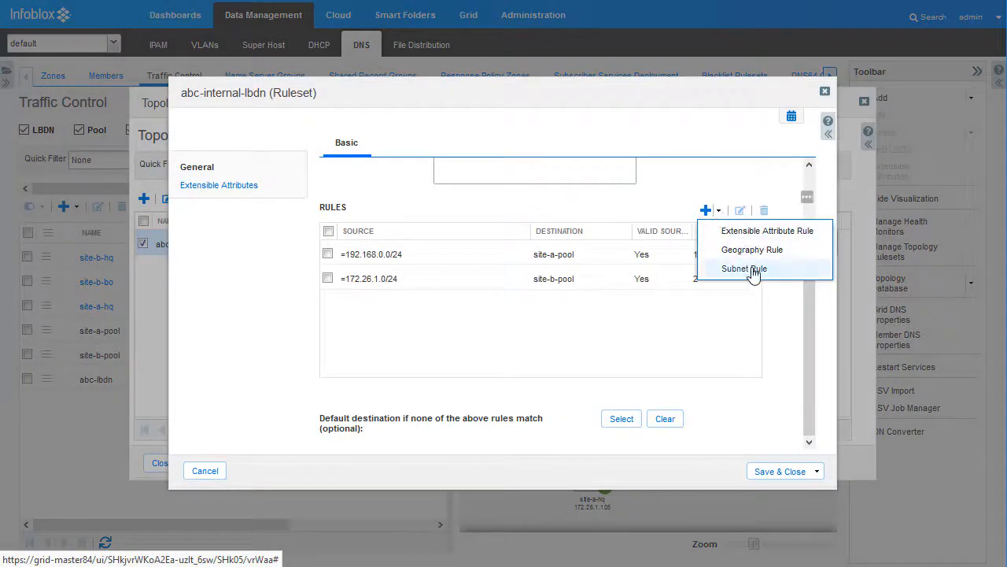
click(742, 268)
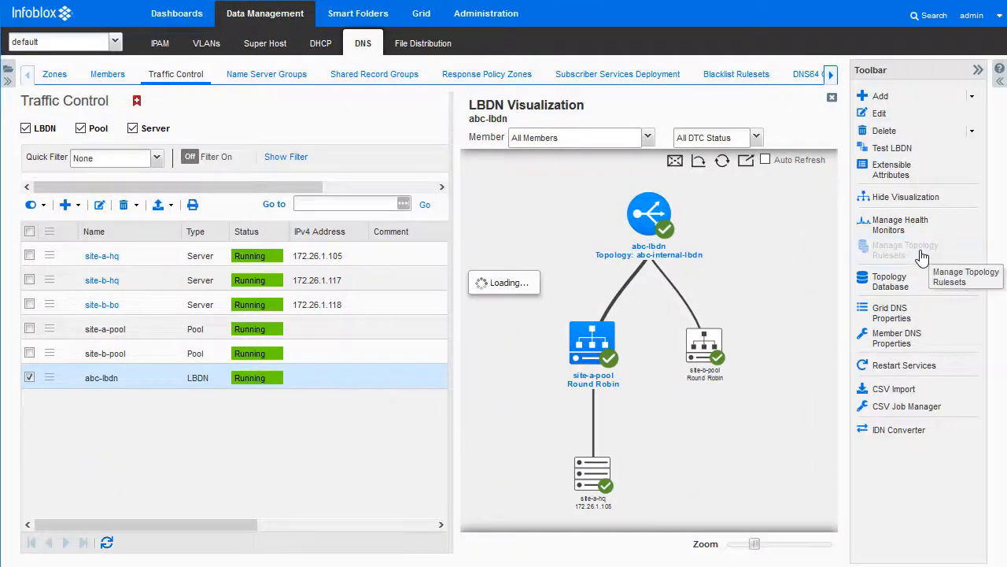
click(905, 249)
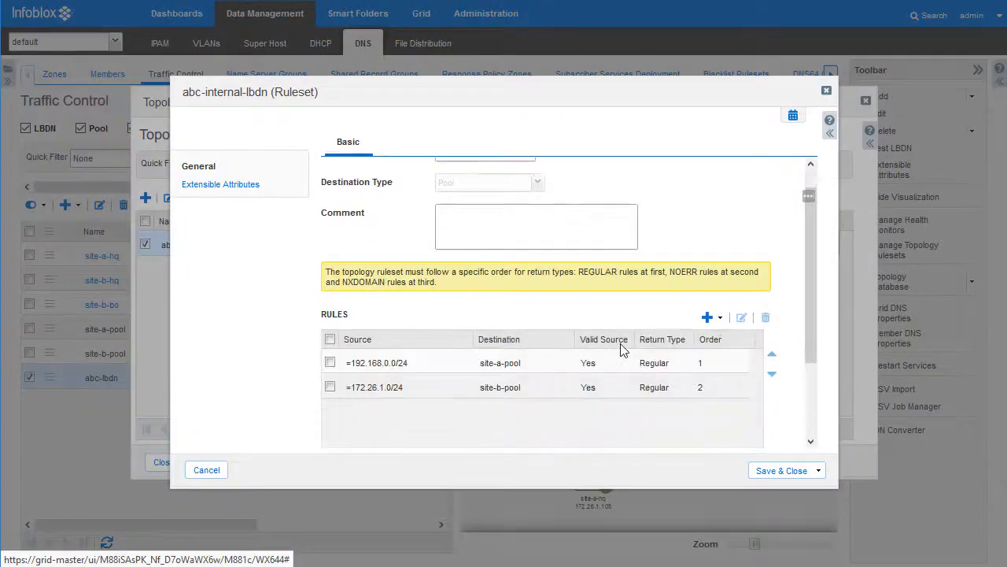
click(707, 318)
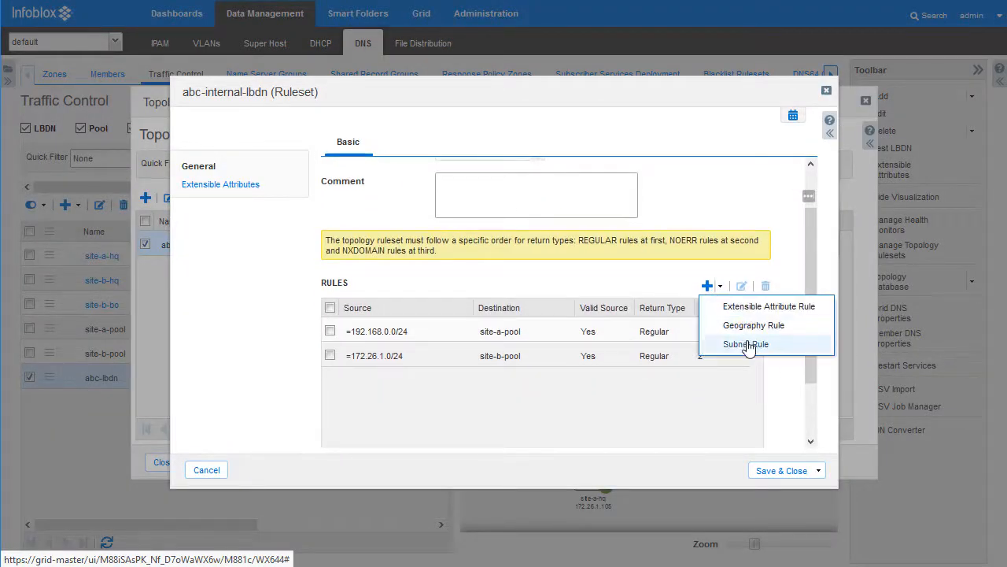
click(746, 343)
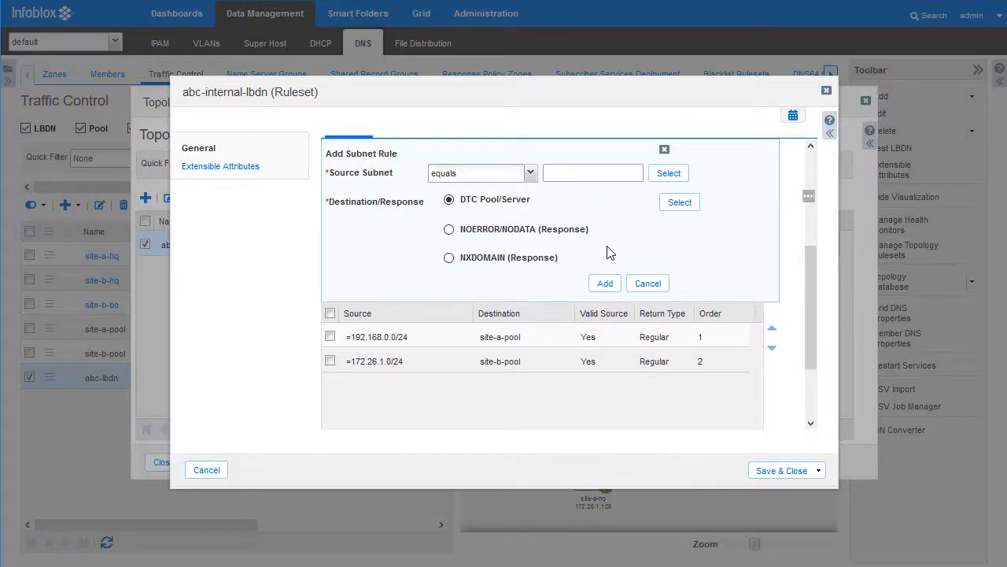
Add subnet rules 1.1.1.0/24 NOERROR/NODATA and 10.10.10.0/24 NXDOMAIN, then save and close abc-internal-lbdn.
text(1.1.1.0/24)
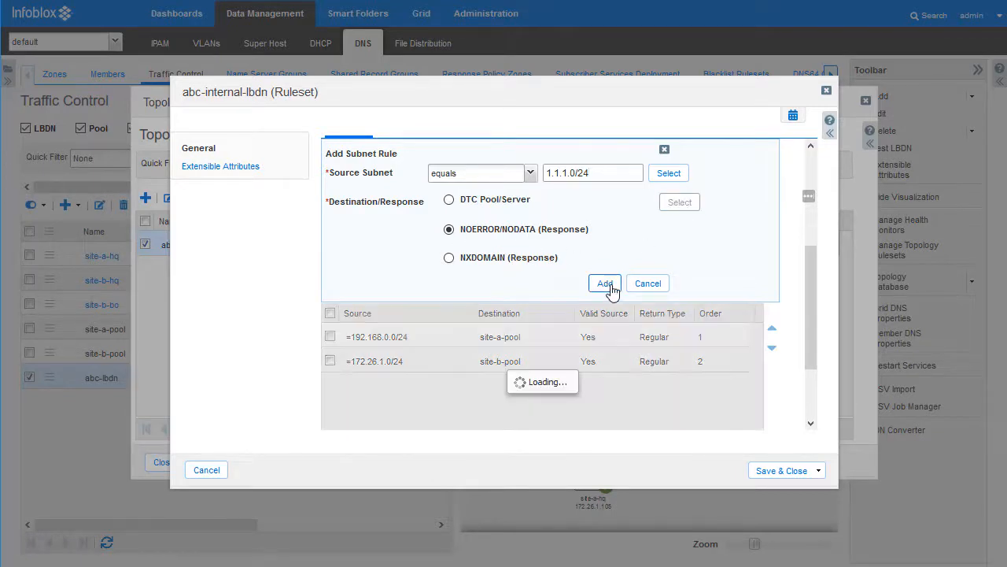
click(605, 283)
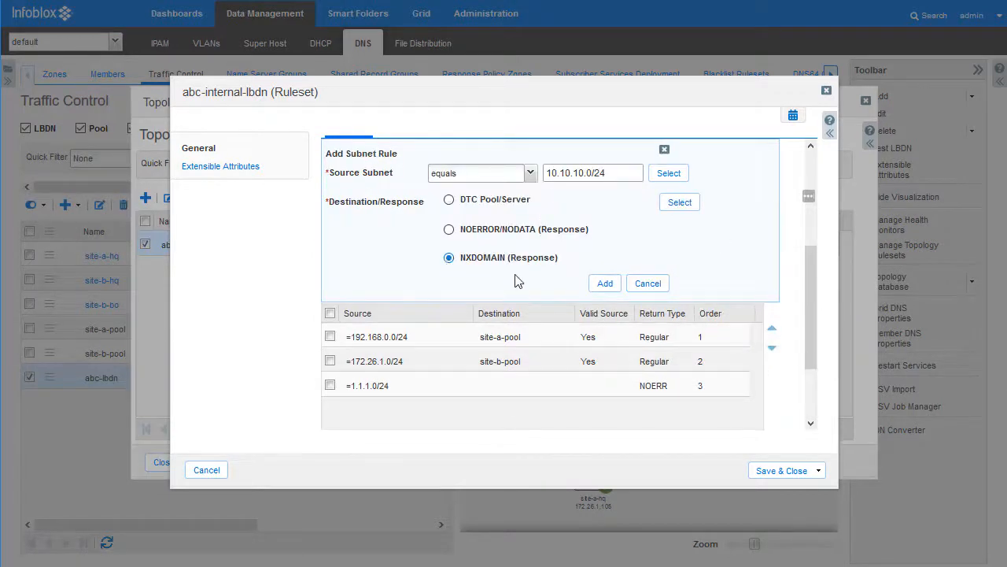
click(604, 283)
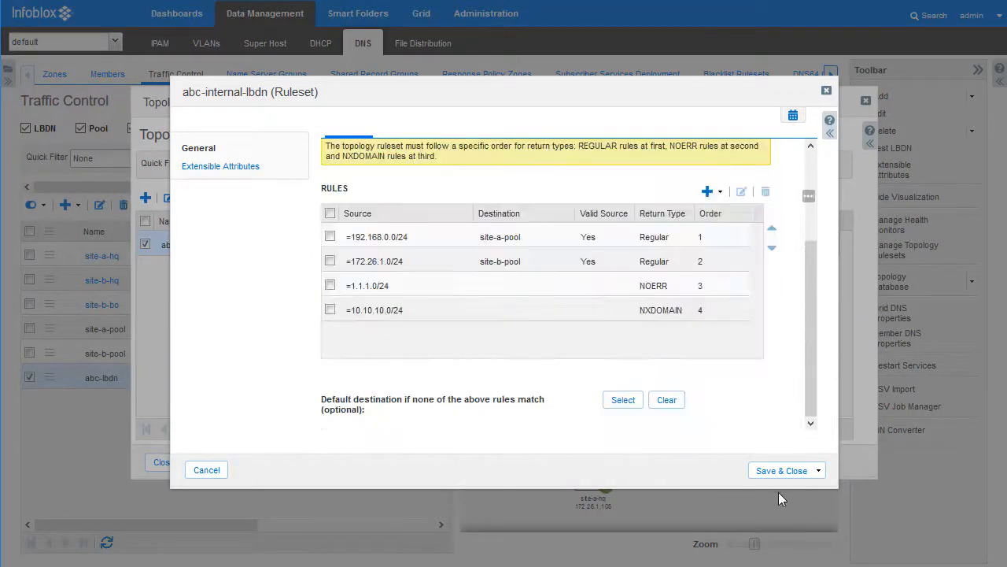
click(780, 469)
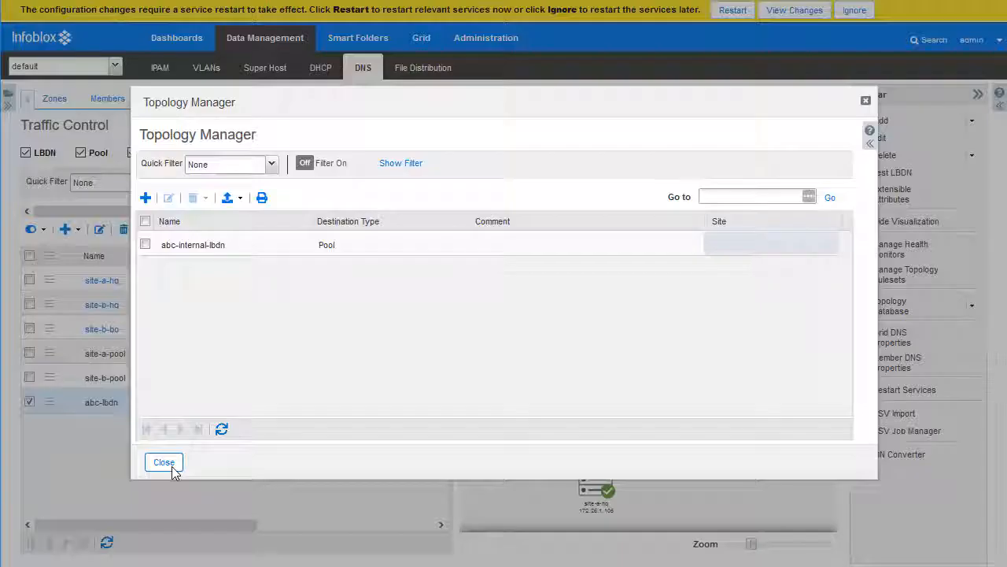
click(164, 463)
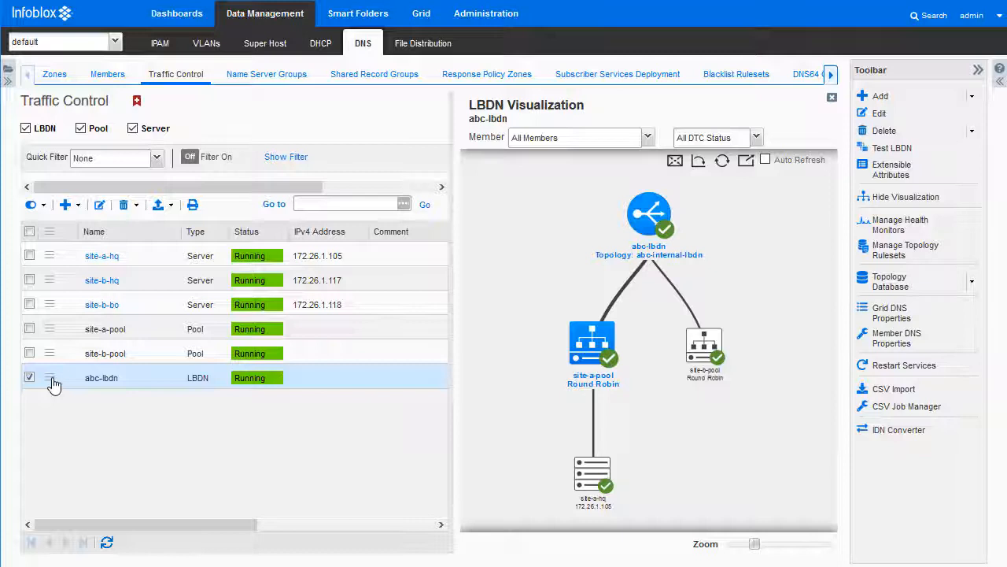
Run Test LBDN on abc-lbdn from query sources 192.168.0.10, 1.1.1.100 and 10.10.10.100.
click(892, 147)
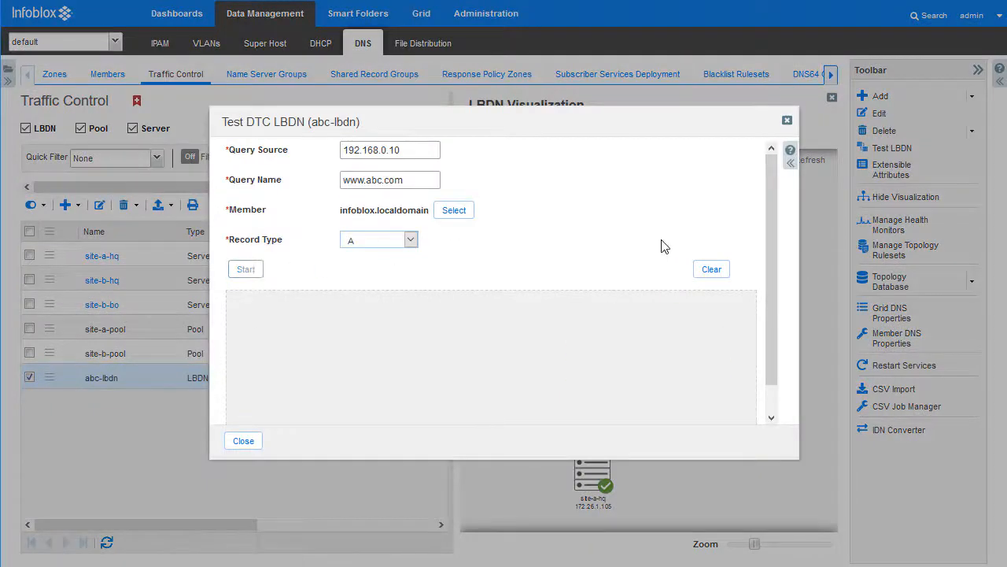
click(245, 268)
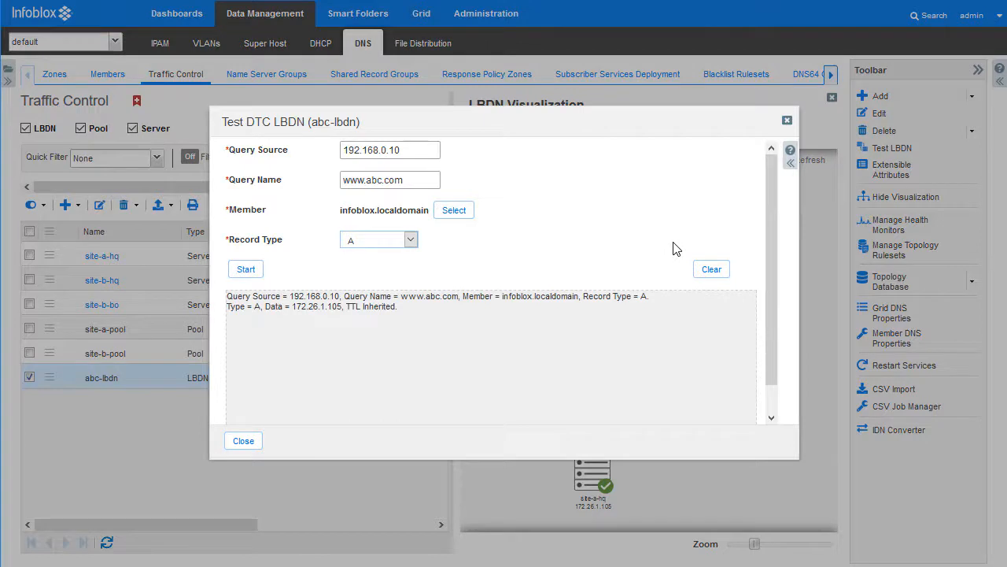
text(1.1.1.100)
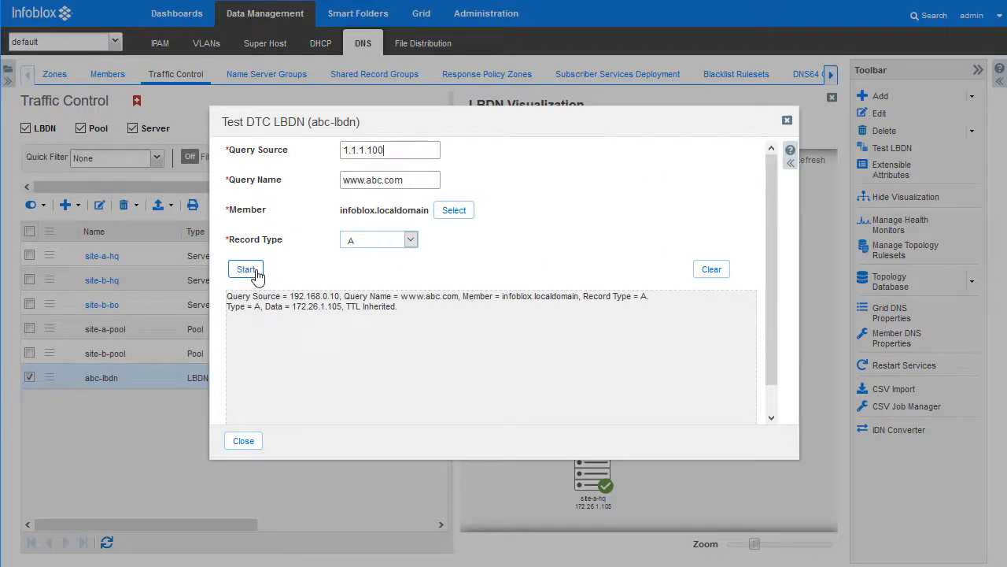
click(246, 268)
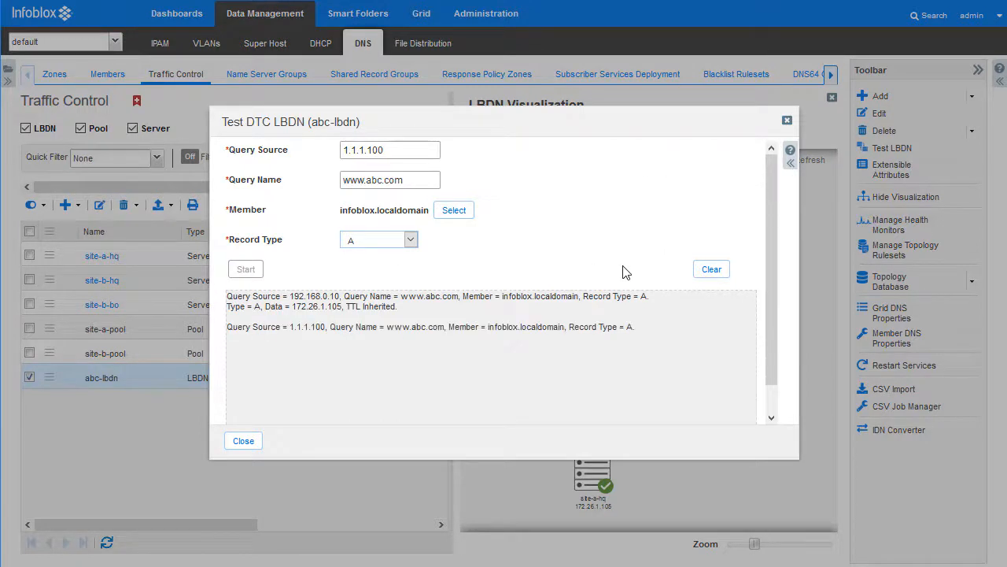
click(246, 267)
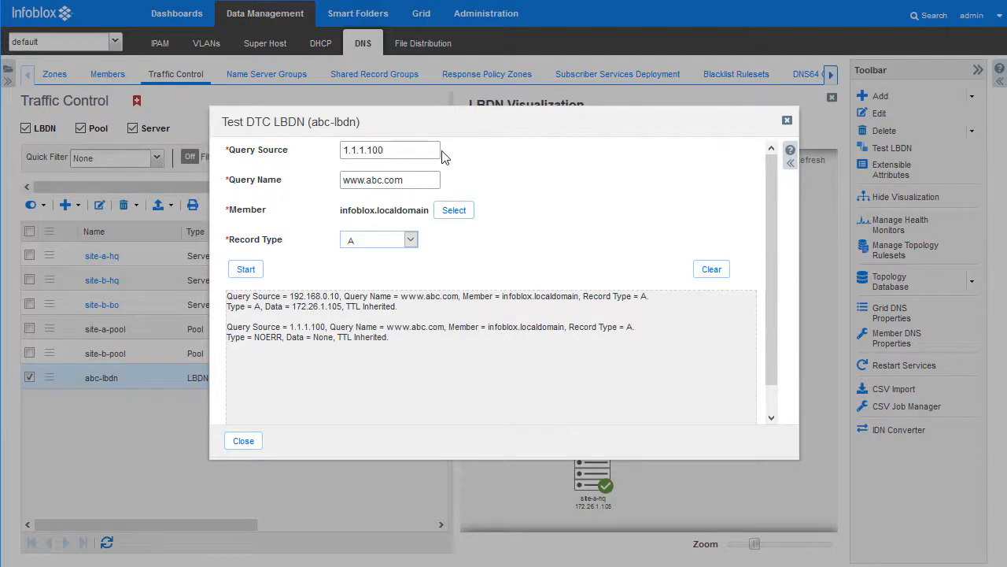
text(10.10.10.100)
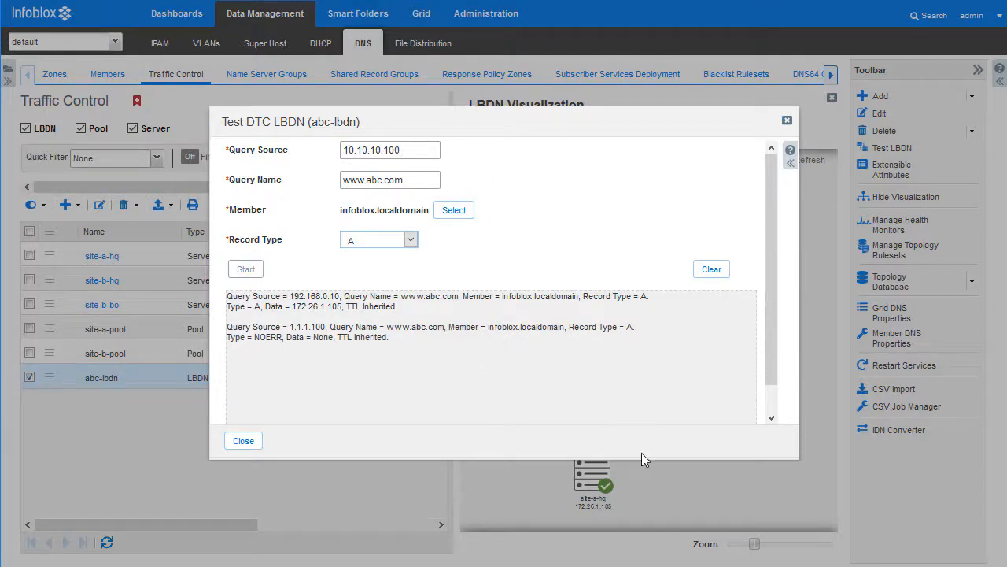
click(245, 268)
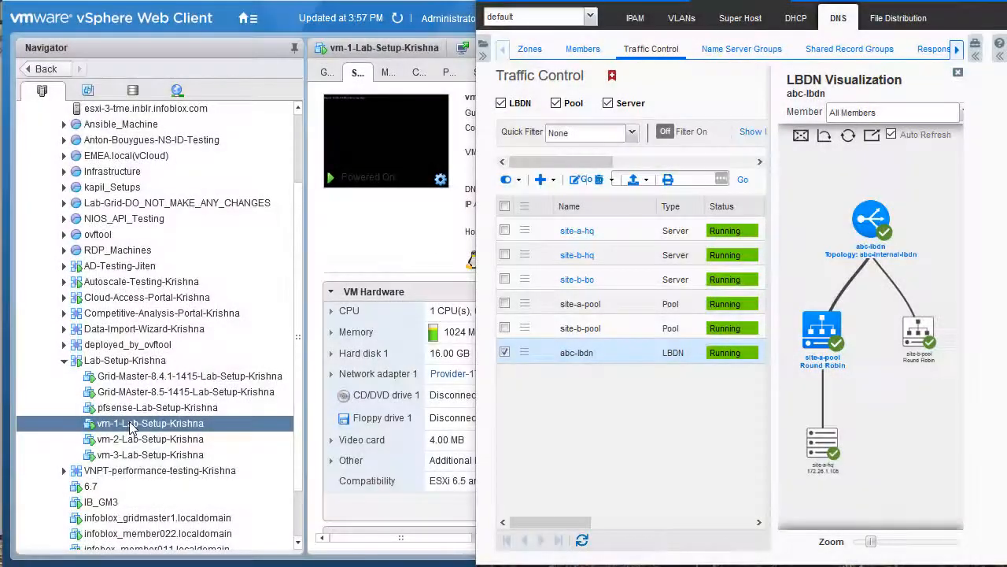
Power off the vm-1 lab VM and refresh DTC statuses, leaving site-a-hq and site-a-pool in Error.
right_click(149, 422)
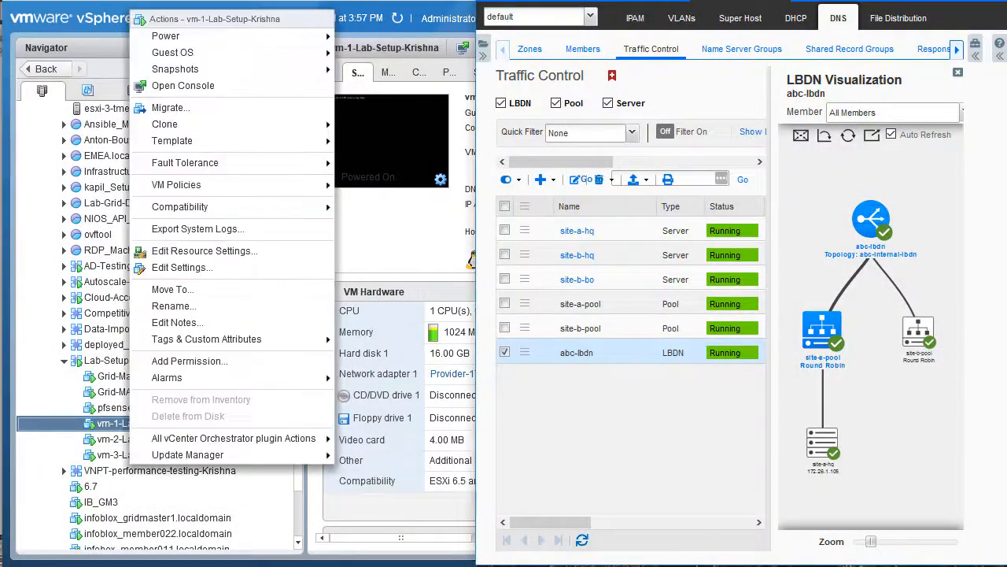
mouse_move(165, 35)
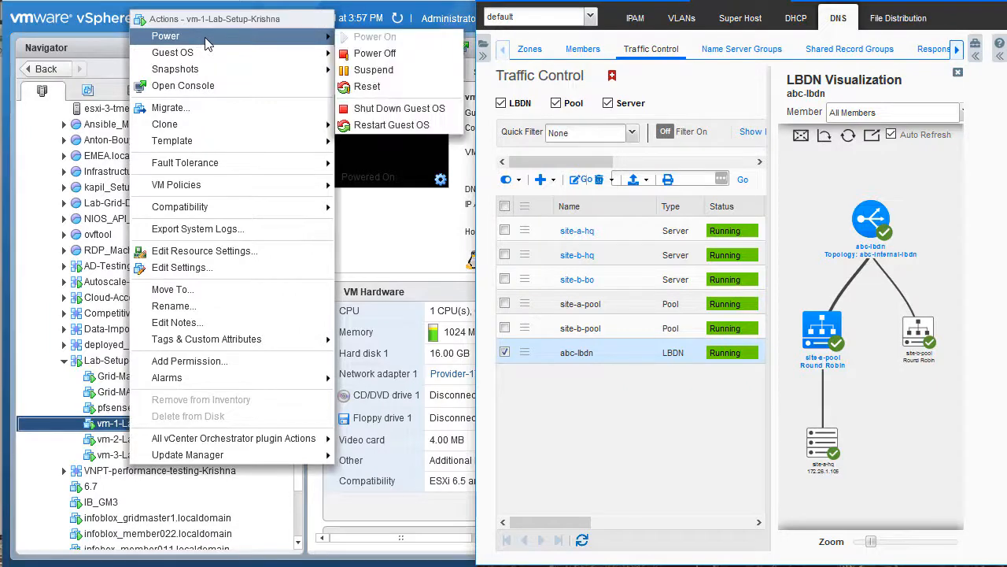
click(375, 54)
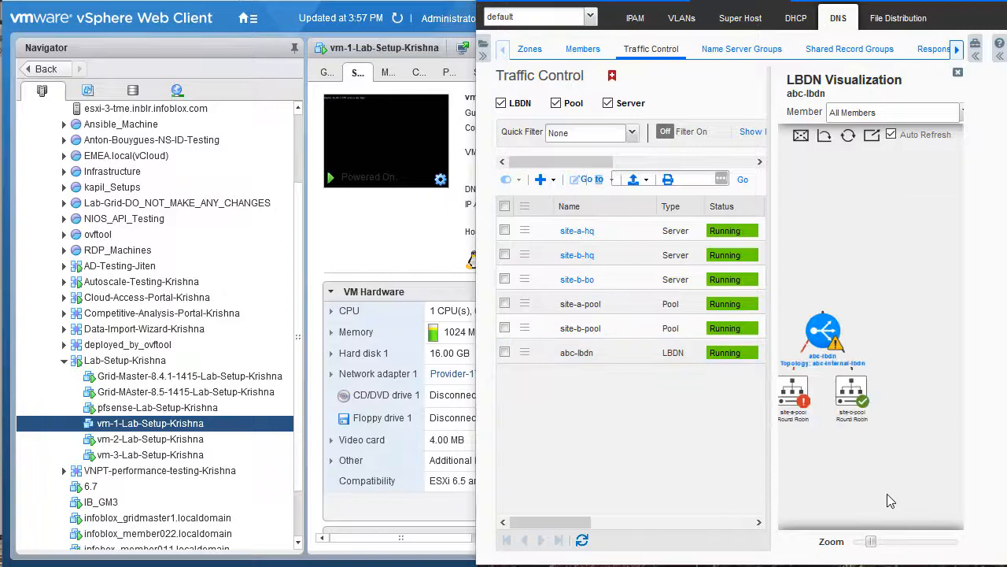
click(582, 539)
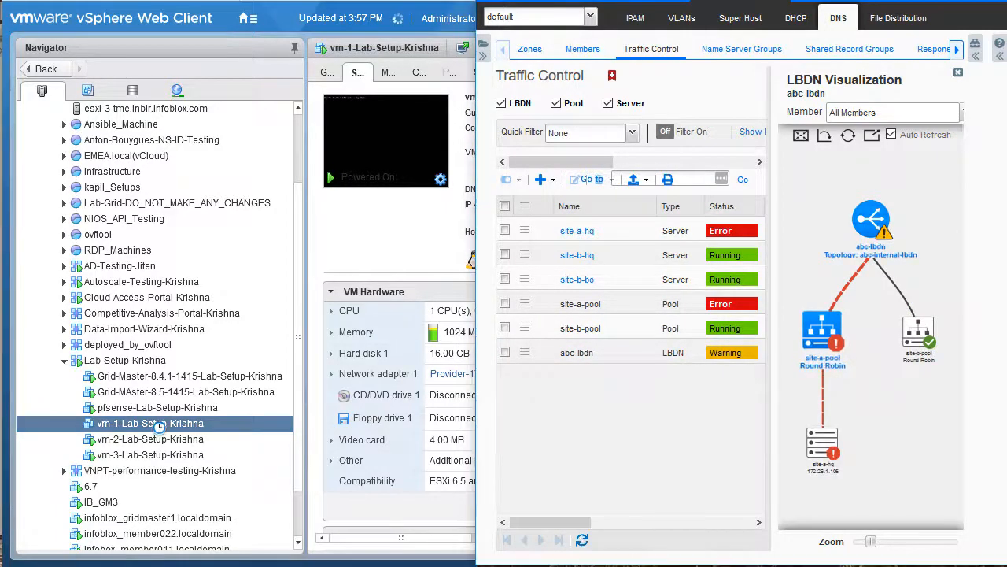
Power the vm-1 lab VM back on, confirm, and refresh so all Traffic Control objects show Running.
right_click(149, 421)
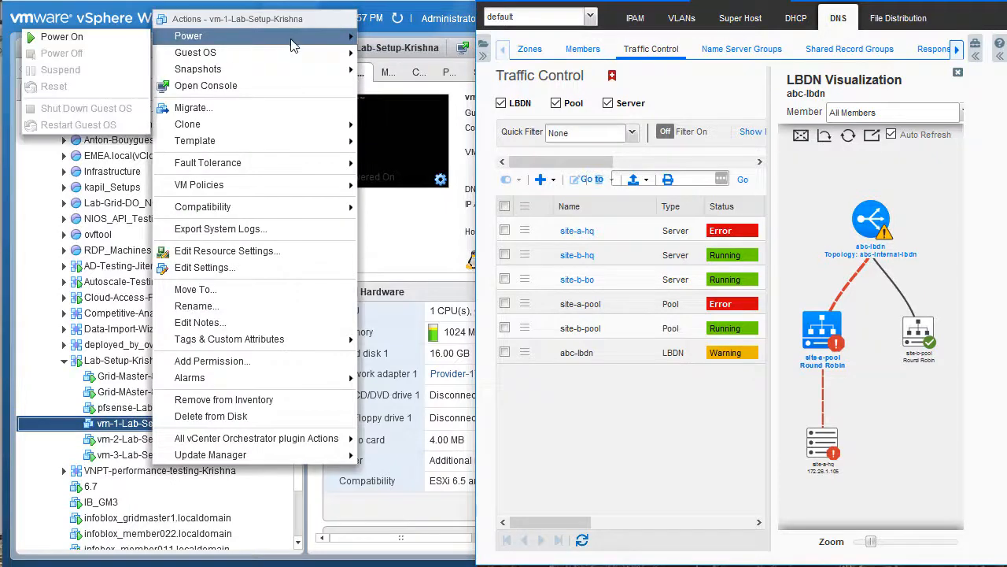
click(61, 36)
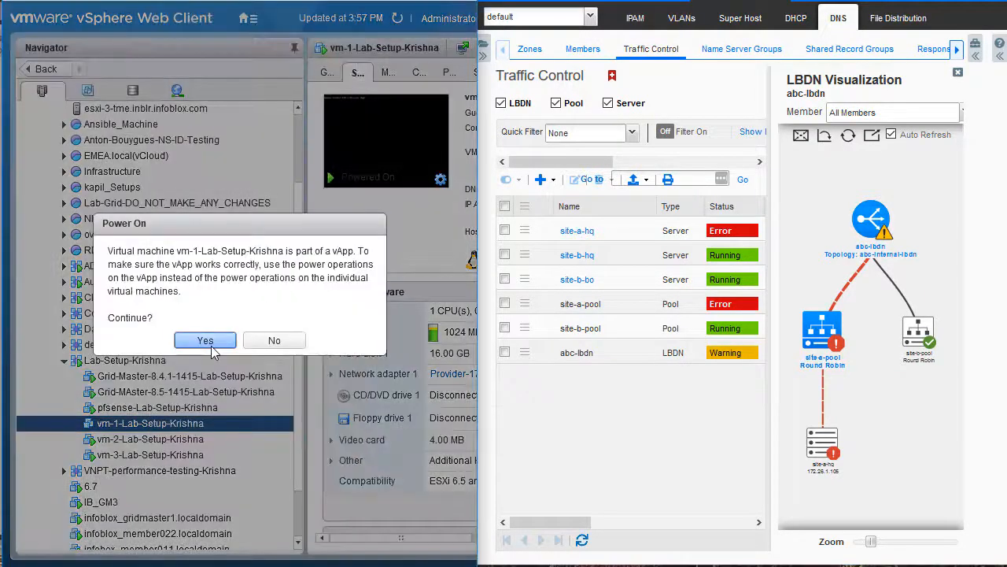
click(204, 340)
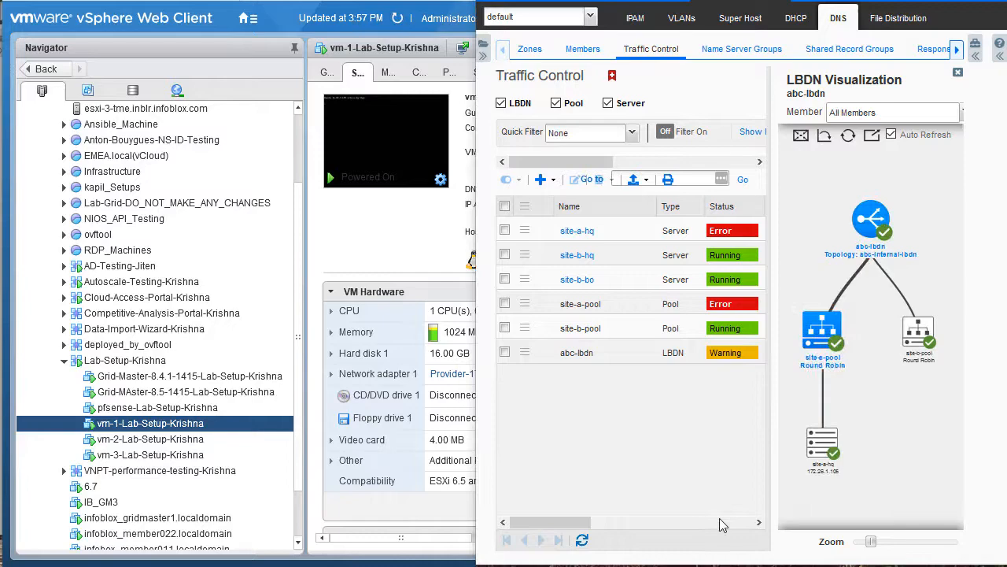
click(582, 539)
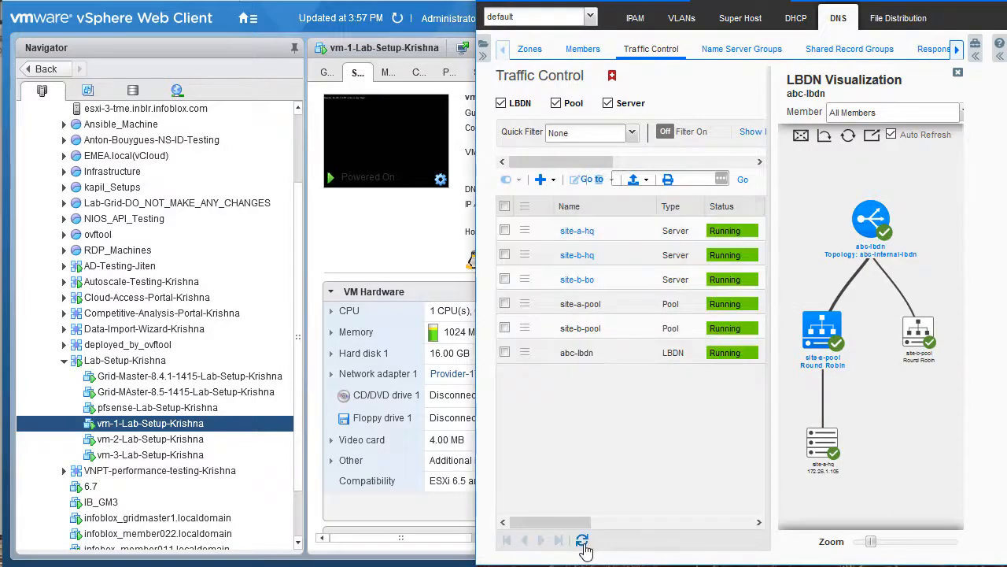